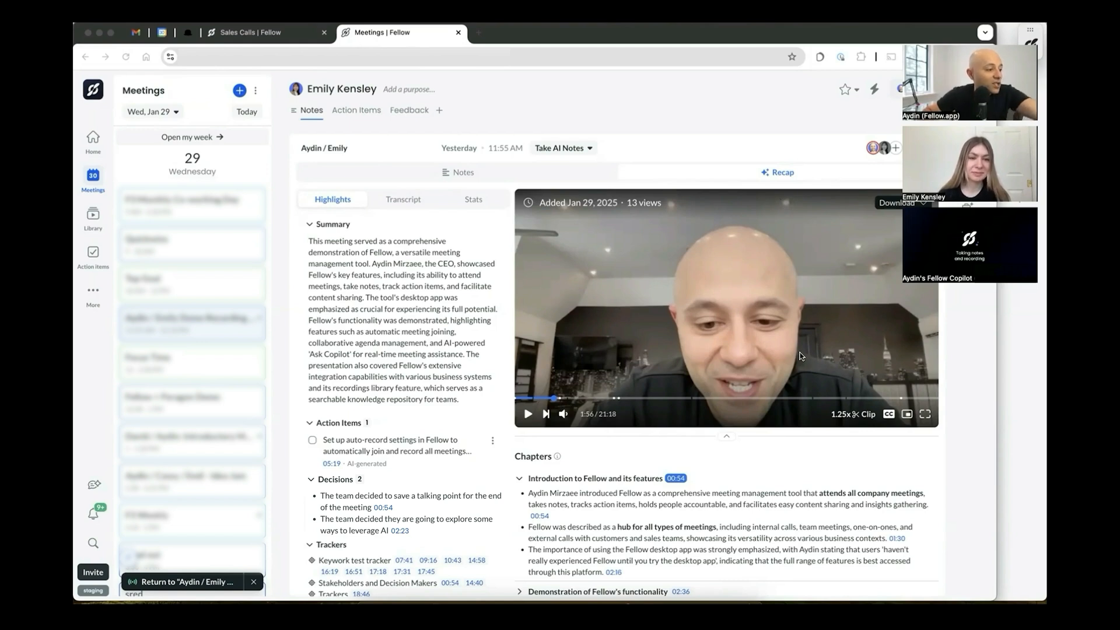
mouse_move(436, 293)
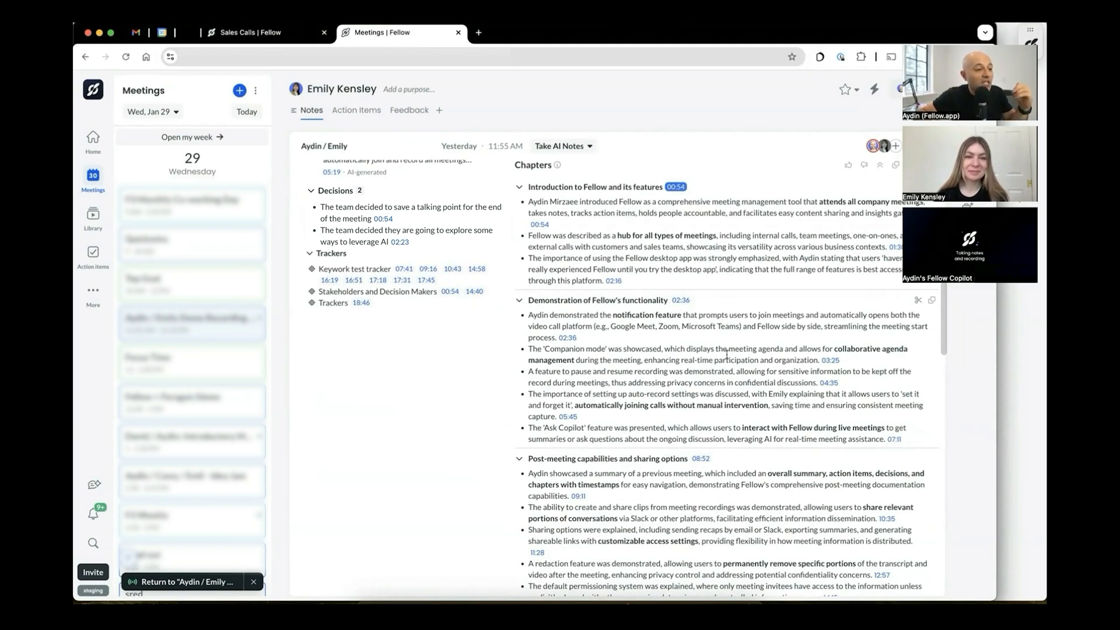
mouse_move(661, 450)
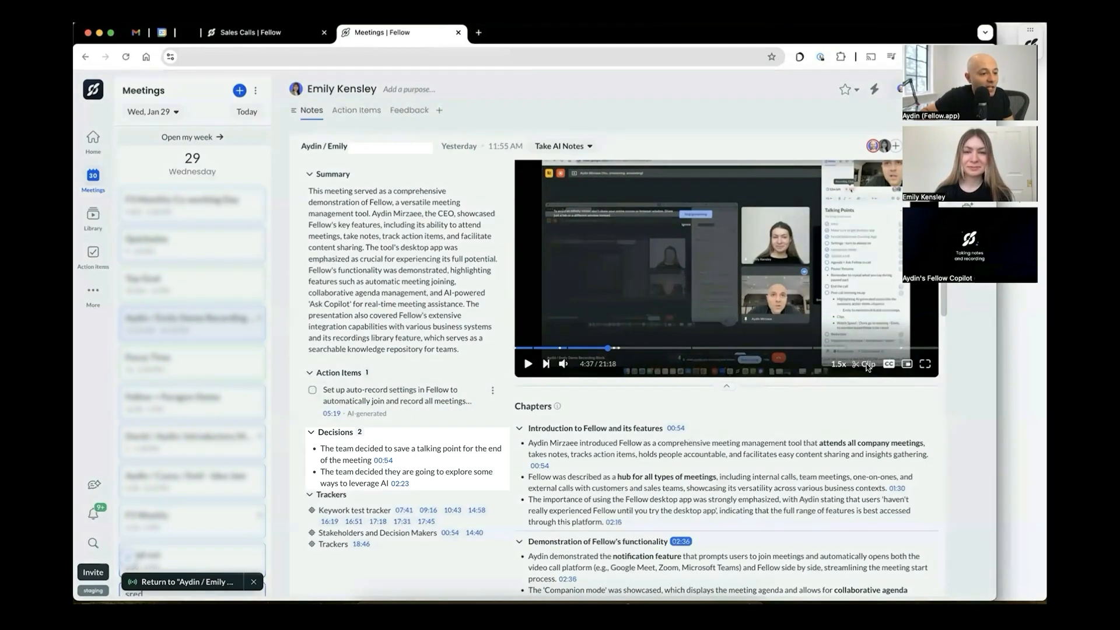
- Start a clip from the demo recording and adjust its start and end handles on the timeline
left_click(863, 364)
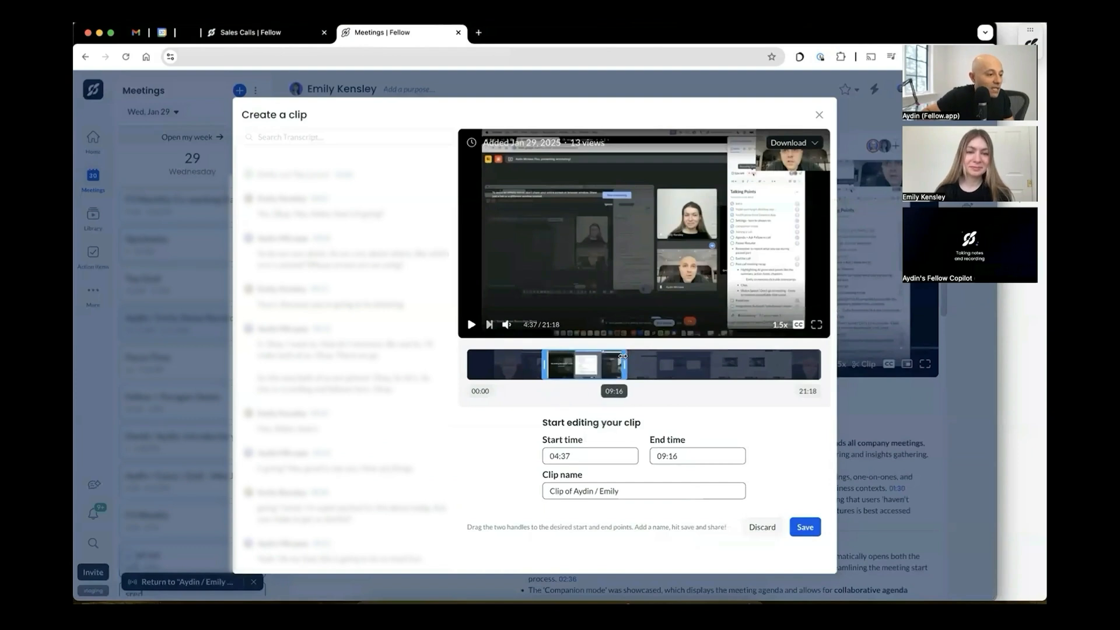
left_click_drag(544, 363, 583, 365)
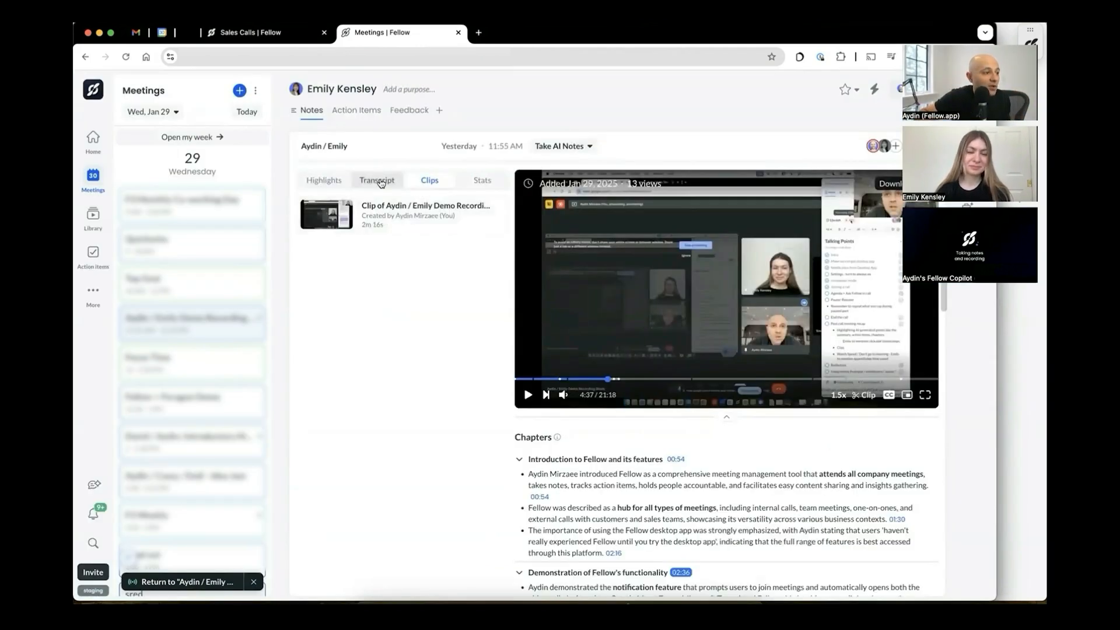
- Show the meeting transcript so it can be redacted
left_click(377, 179)
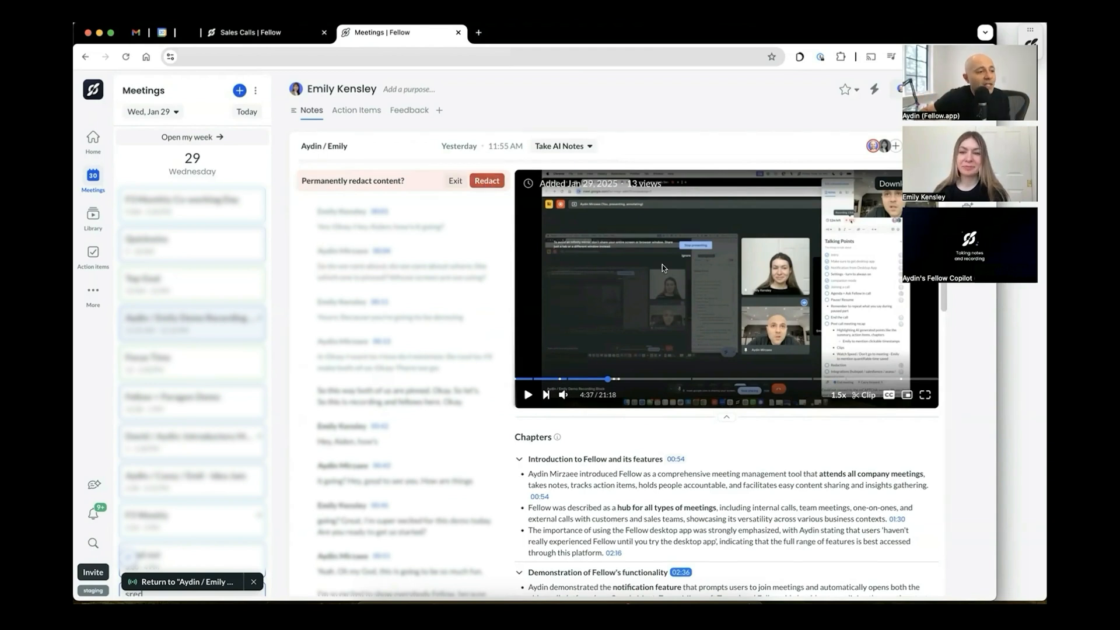
mouse_move(440, 289)
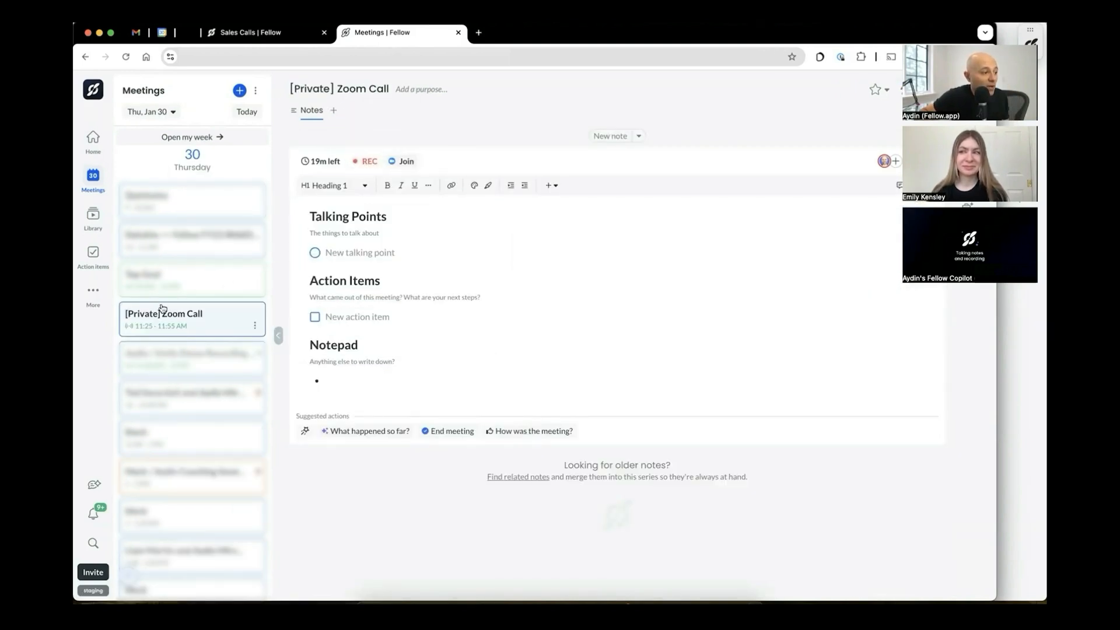
mouse_move(363, 164)
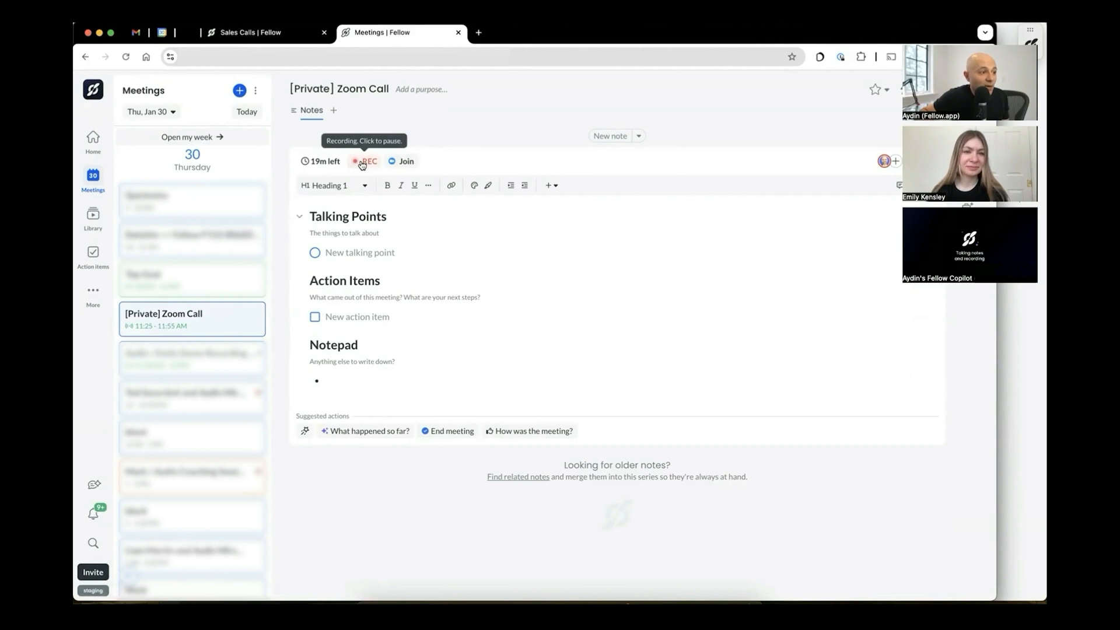
- Pause the private Zoom call's recording via the REC indicator, then resume it
left_click(364, 162)
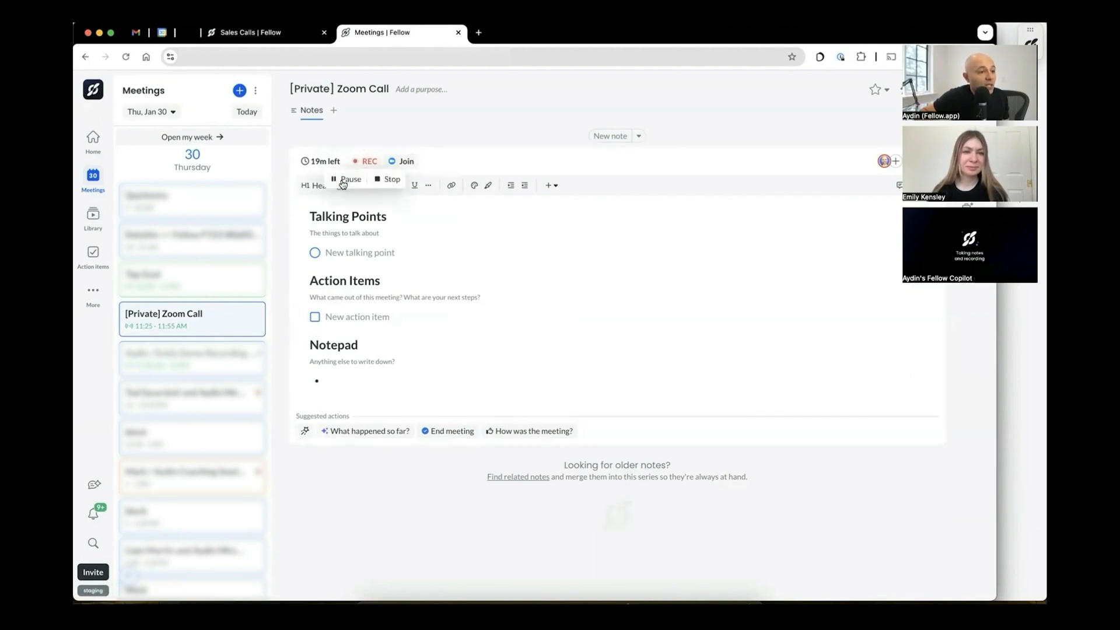
left_click(343, 179)
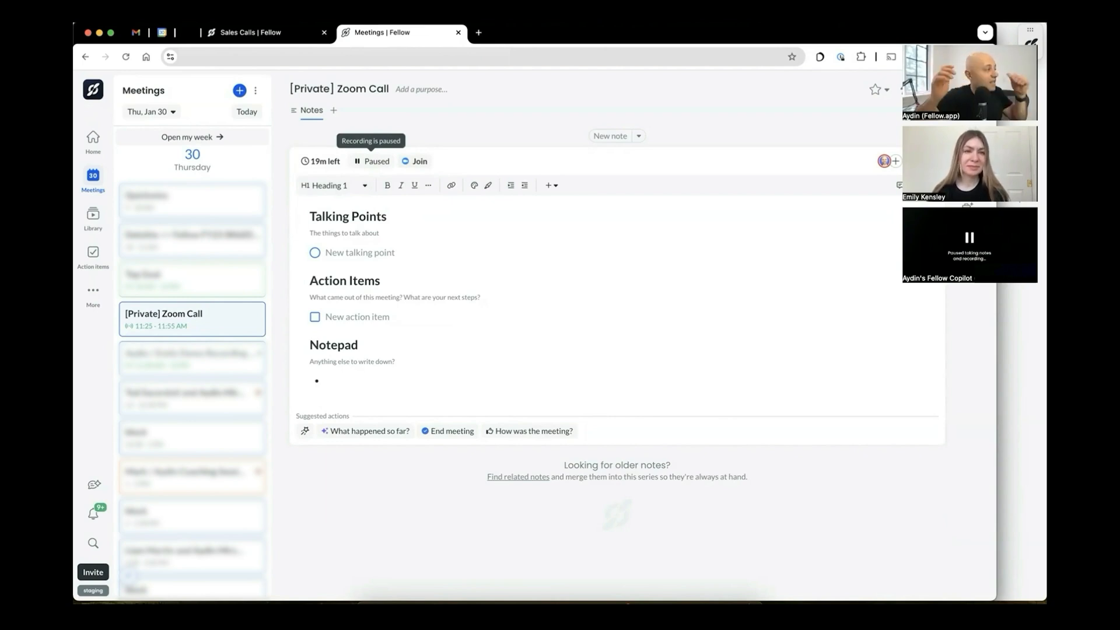
left_click(371, 161)
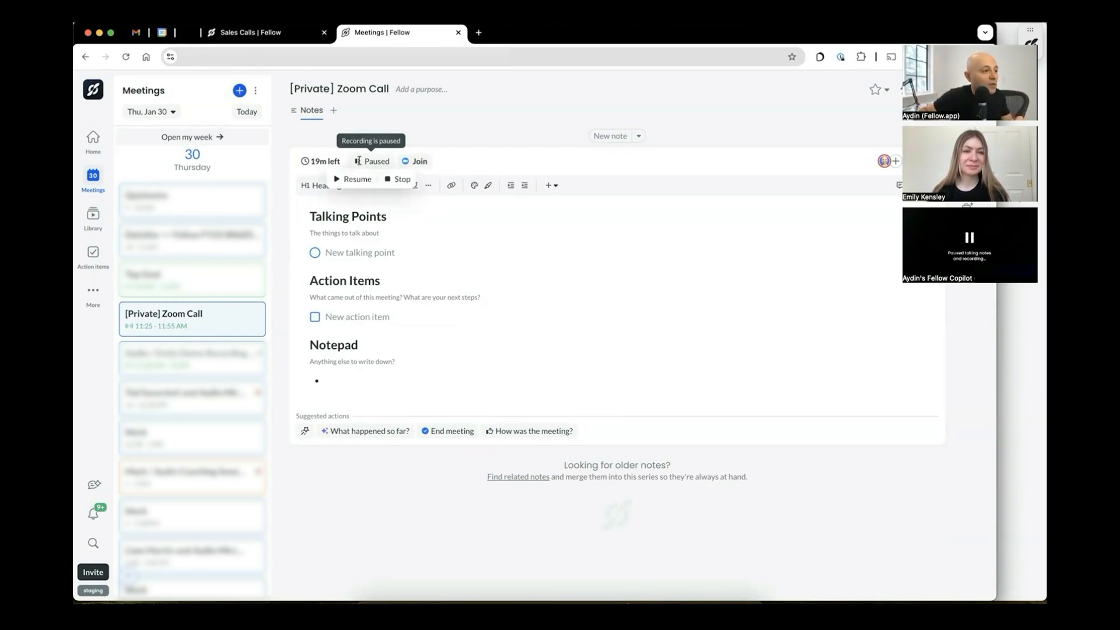
left_click(352, 180)
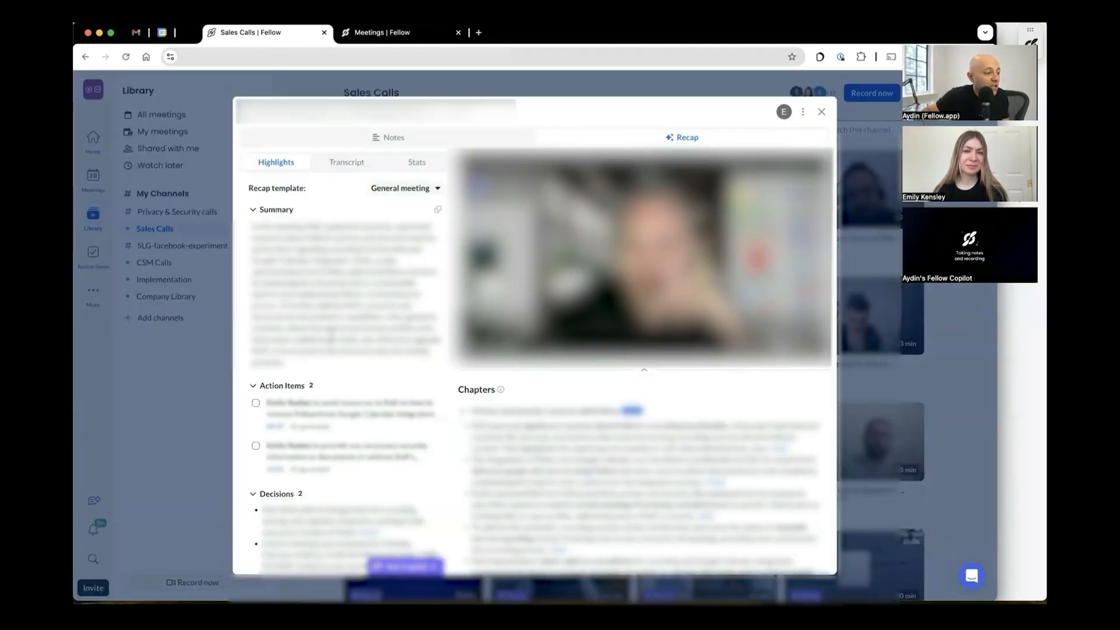
- Scroll the Sales Calls recap's Highlights panel to see its action items and decisions
scroll("down", 3)
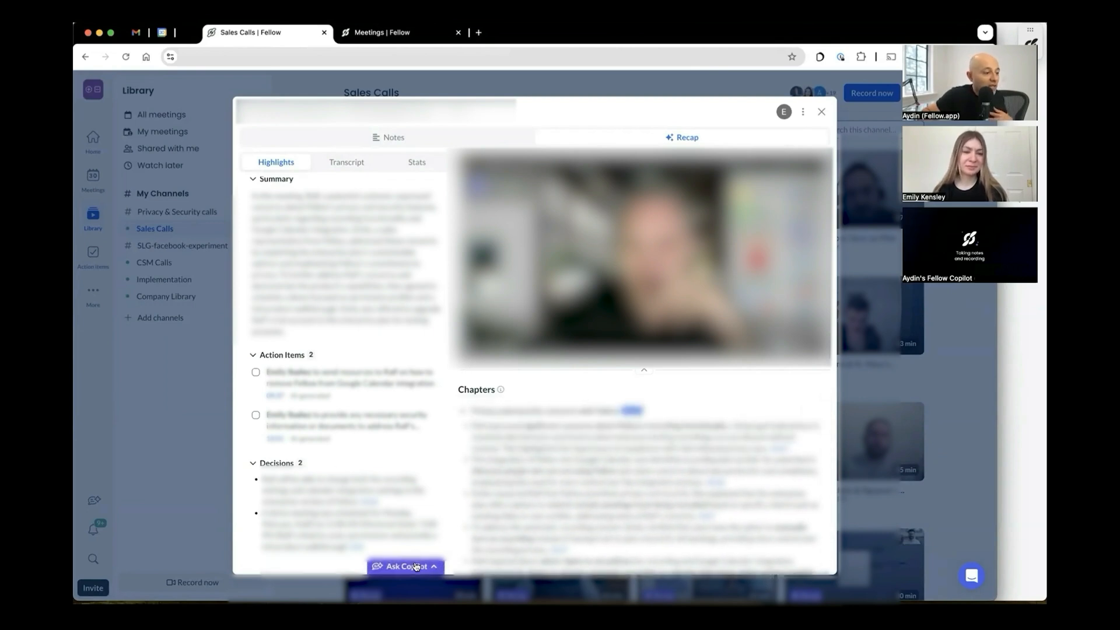
- Ask Fellow Copilot which features were discussed, then have it create a follow-up email
left_click(404, 566)
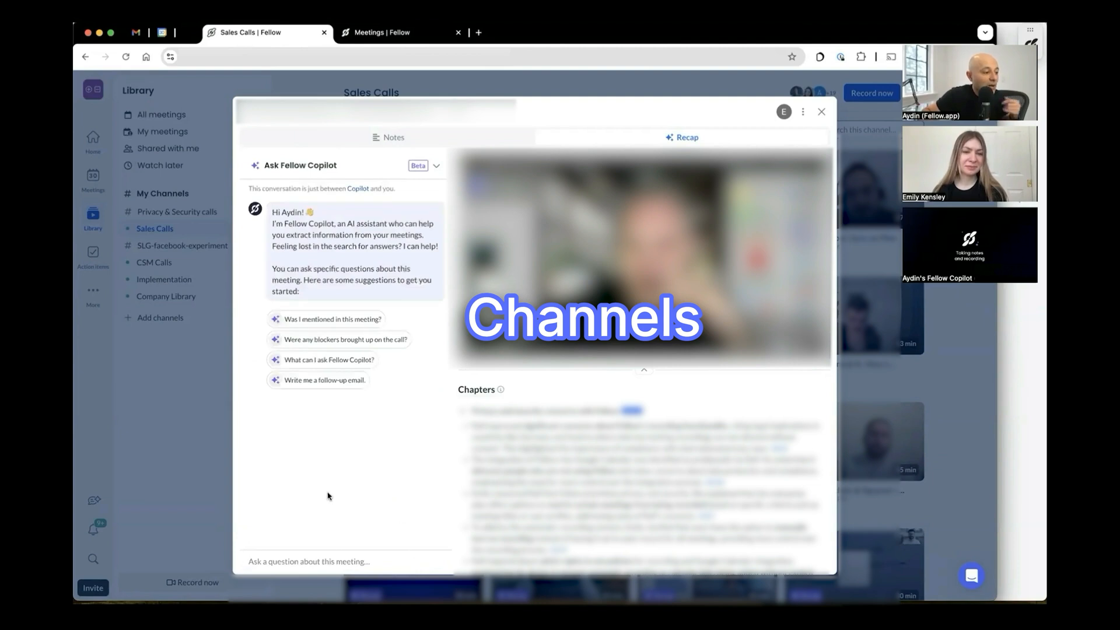
left_click(291, 561)
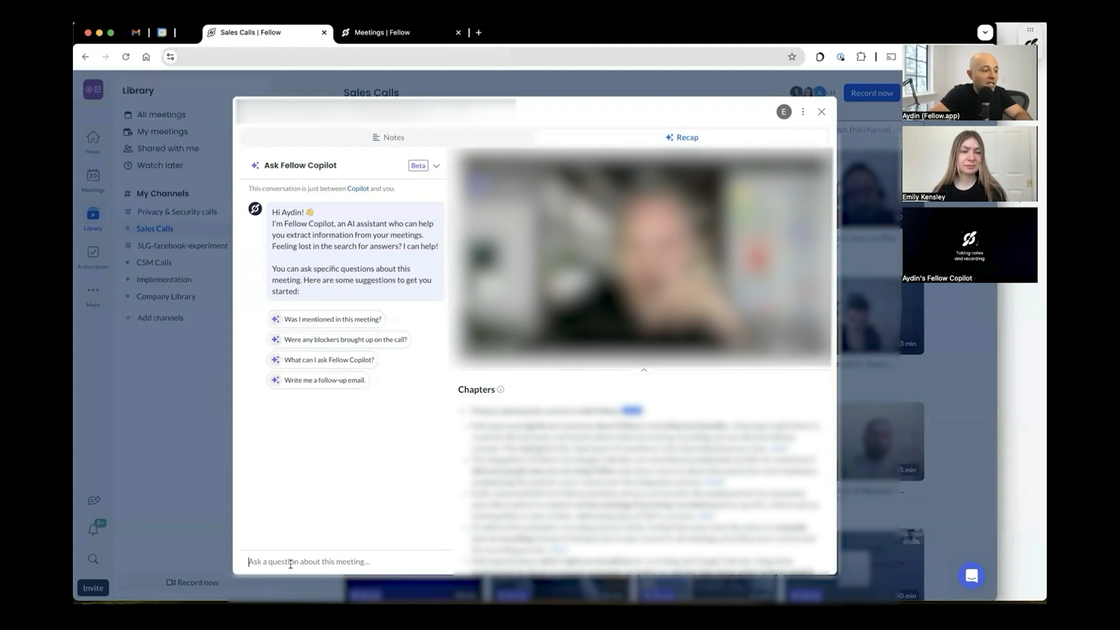
type("which features of the product")
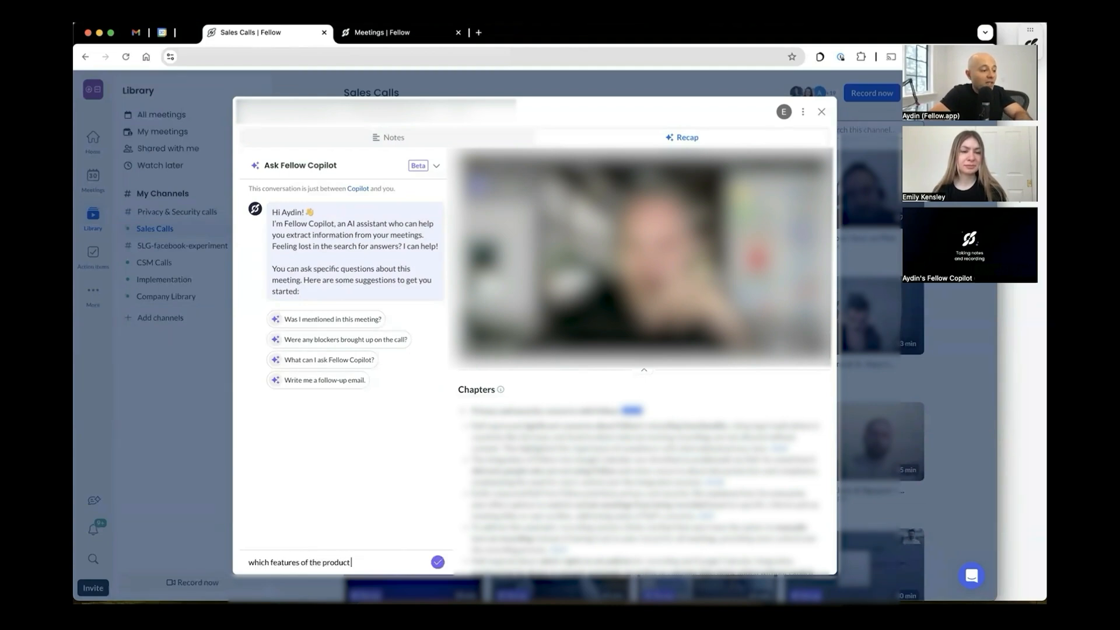
left_click(437, 561)
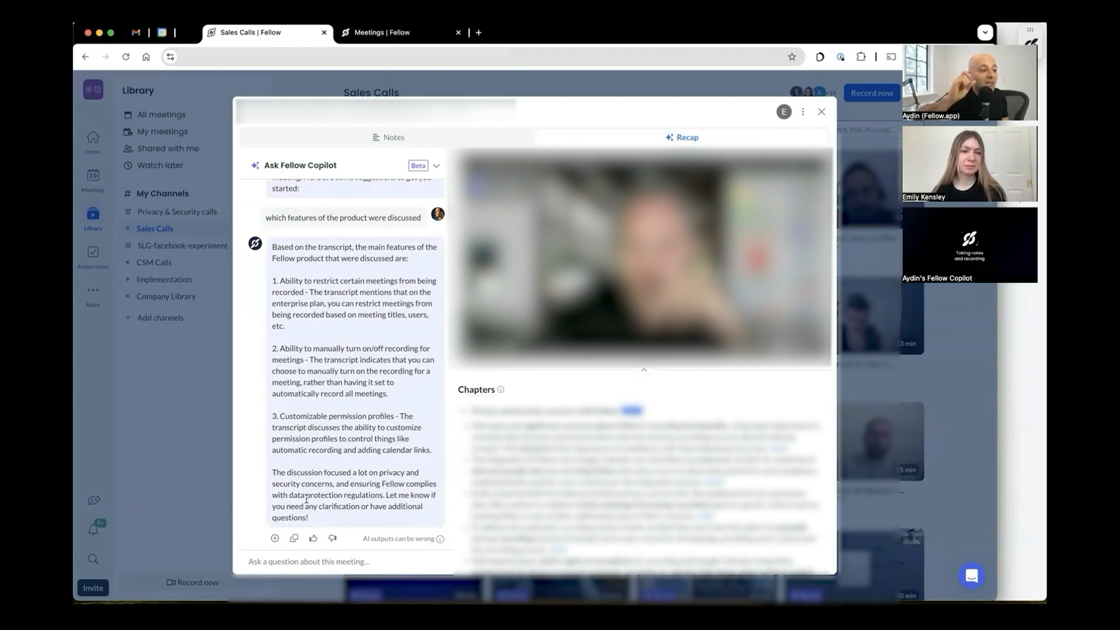
mouse_move(294, 539)
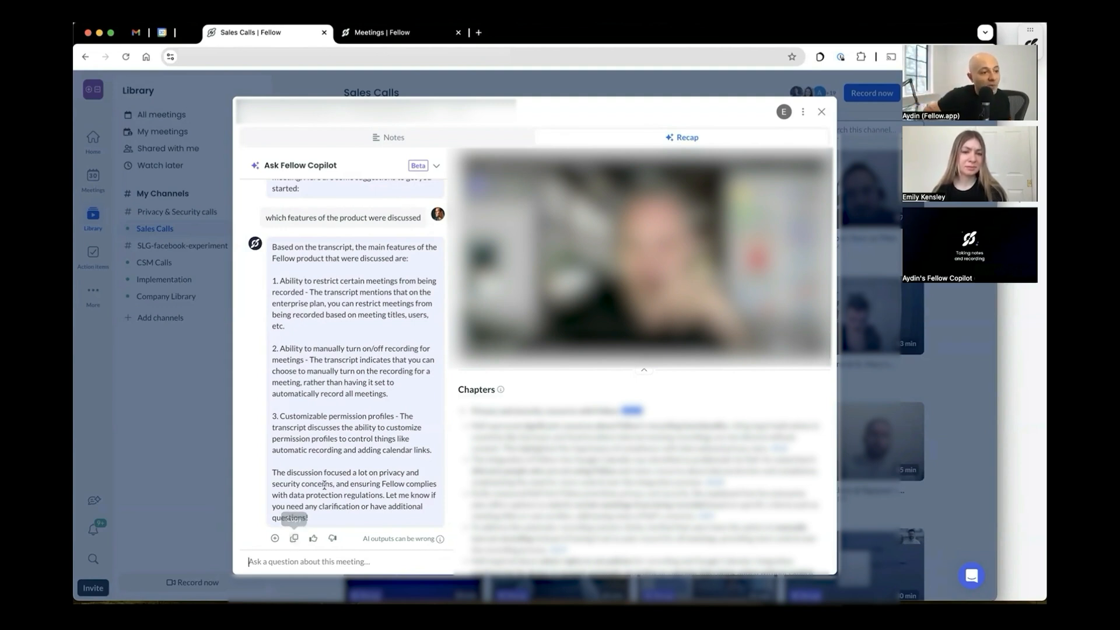
type("create a followup email to the c")
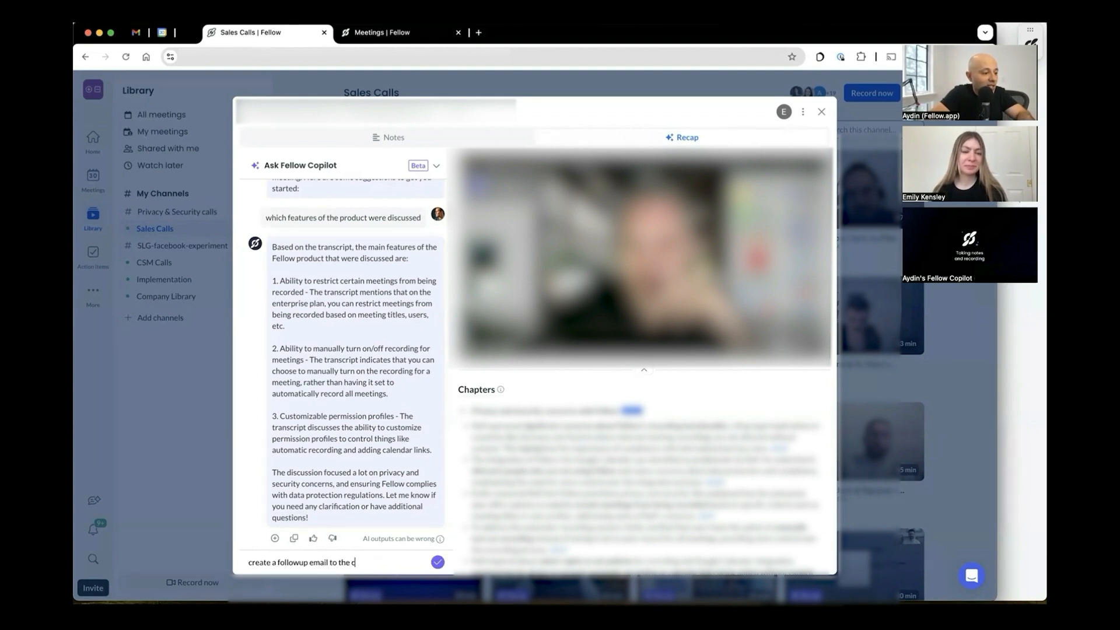
key("Enter")
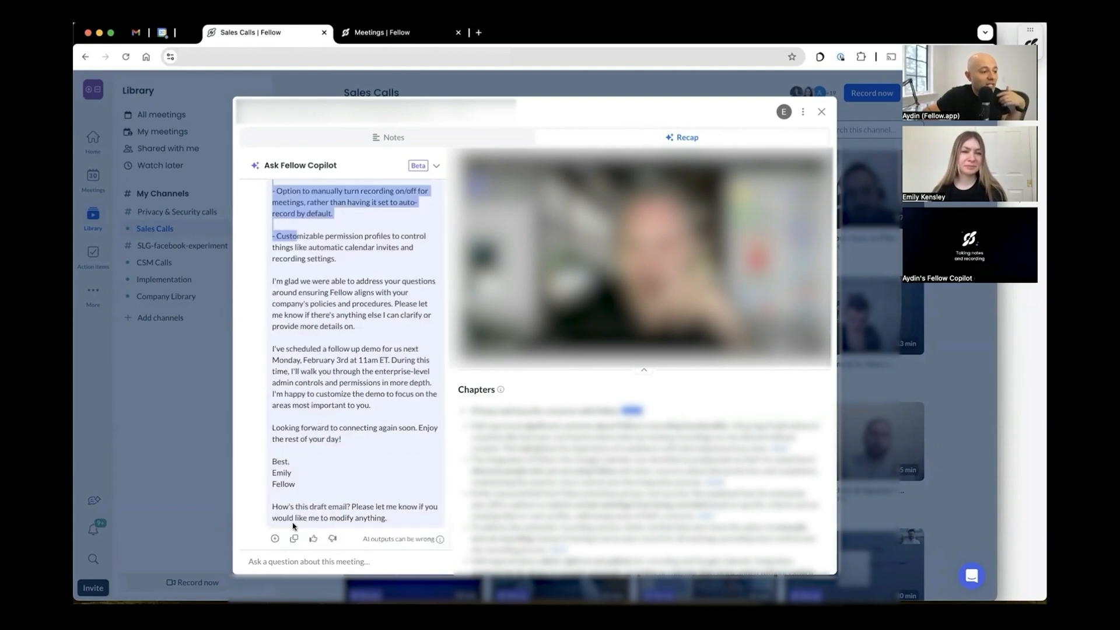
- Leave the recap and go to user settings' Apps and integrations page
left_click(821, 111)
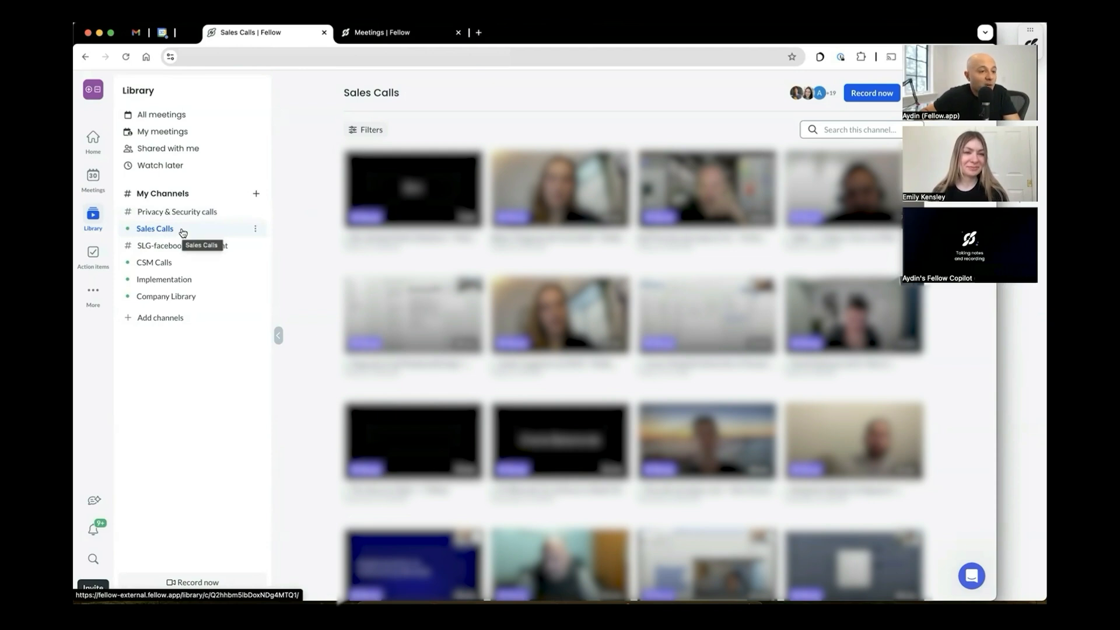
mouse_move(158, 248)
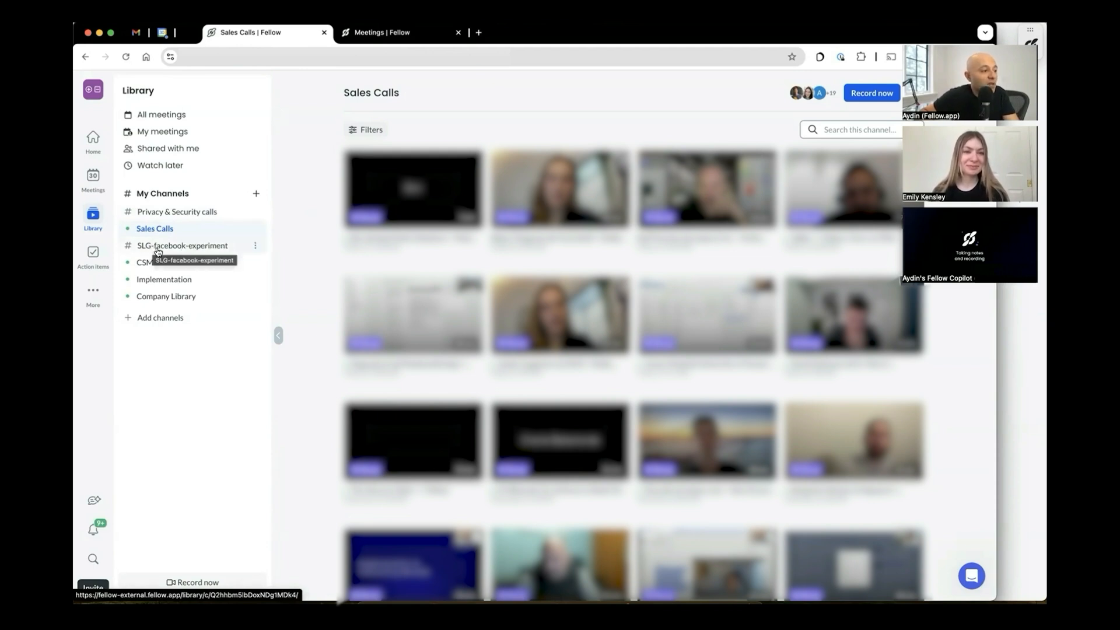
mouse_move(158, 211)
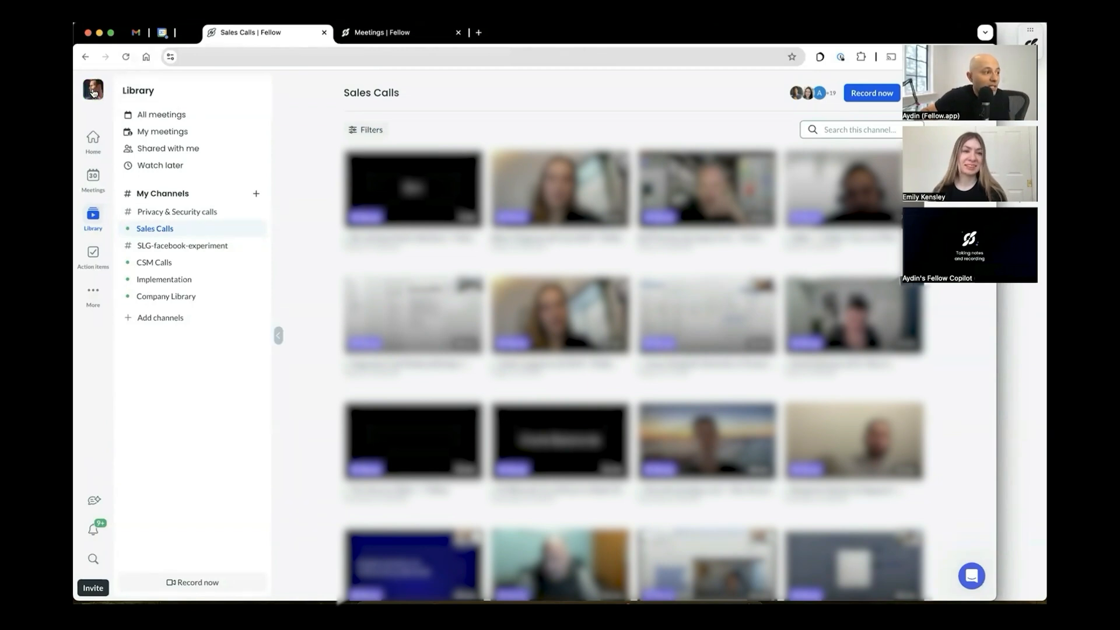
left_click(91, 88)
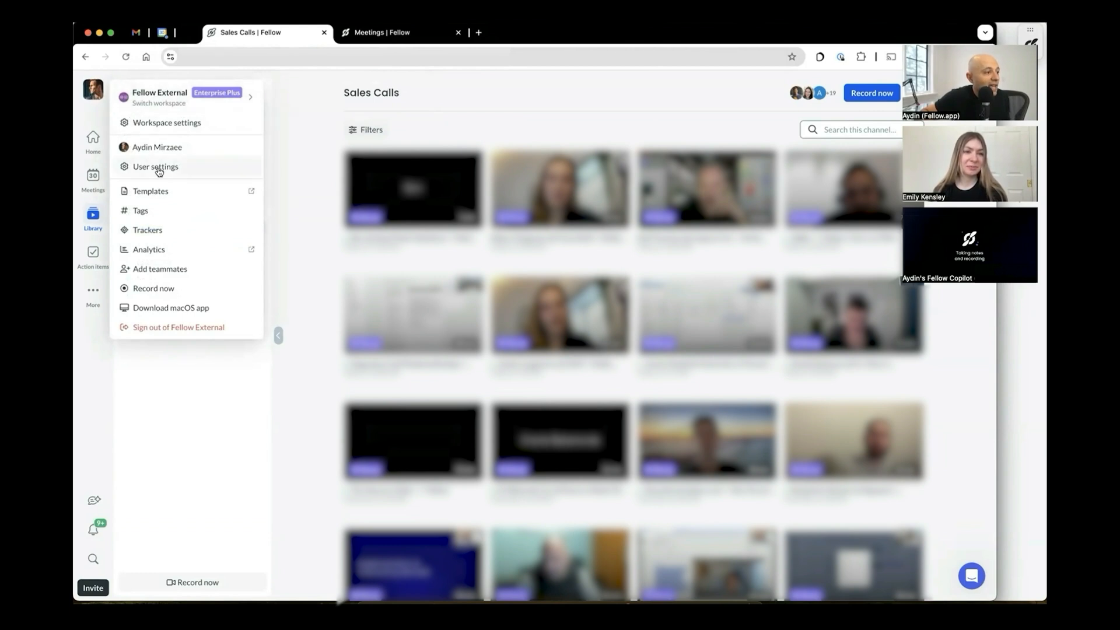
left_click(155, 167)
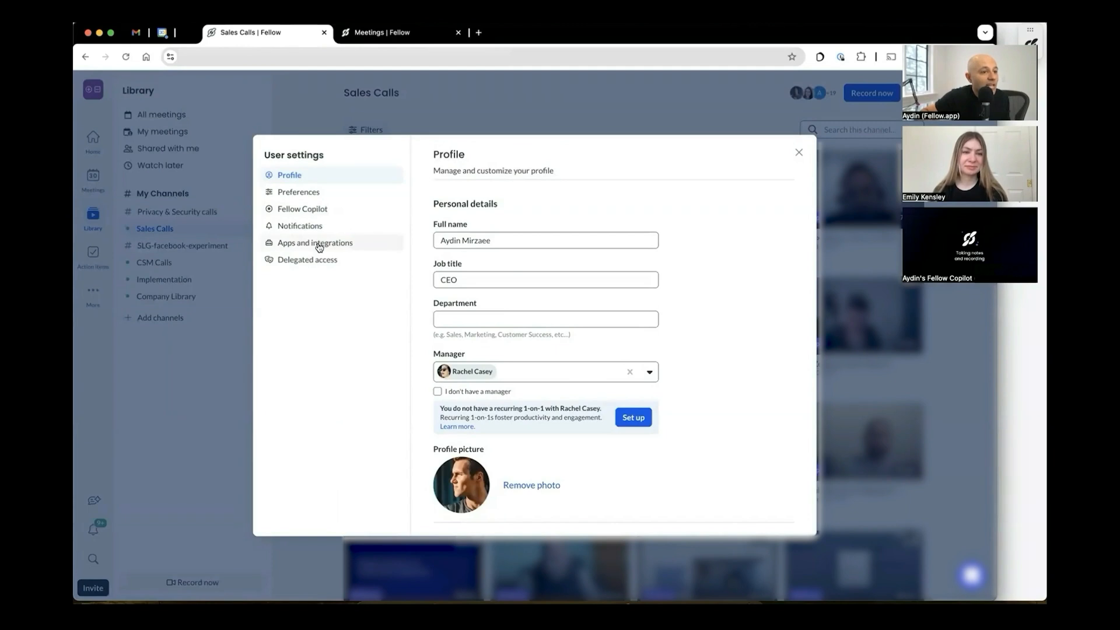
left_click(315, 243)
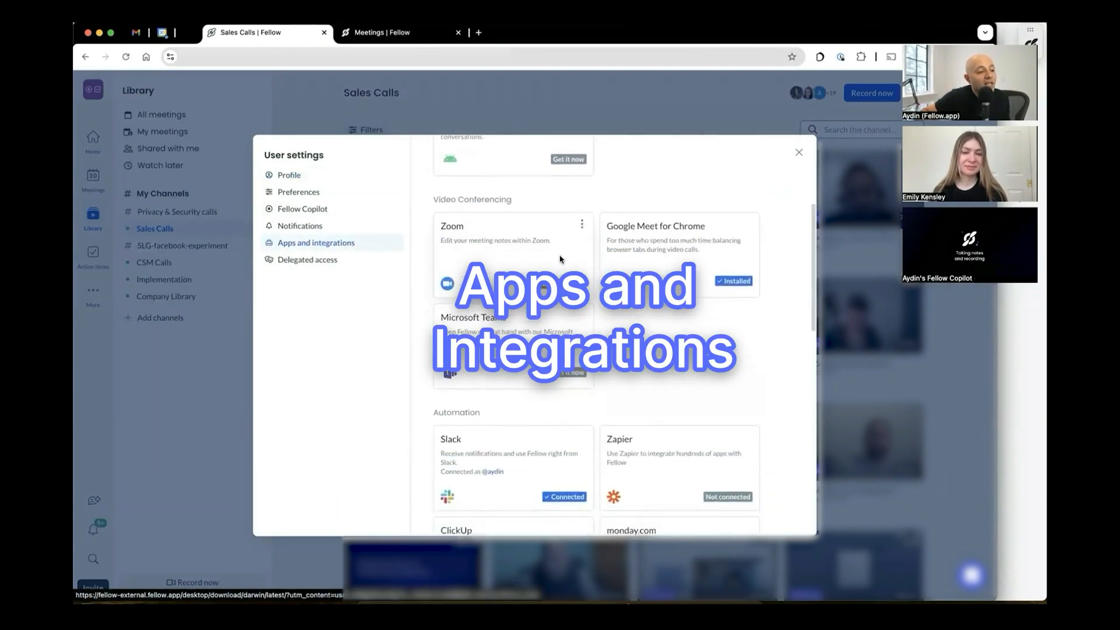
scroll("down", 3)
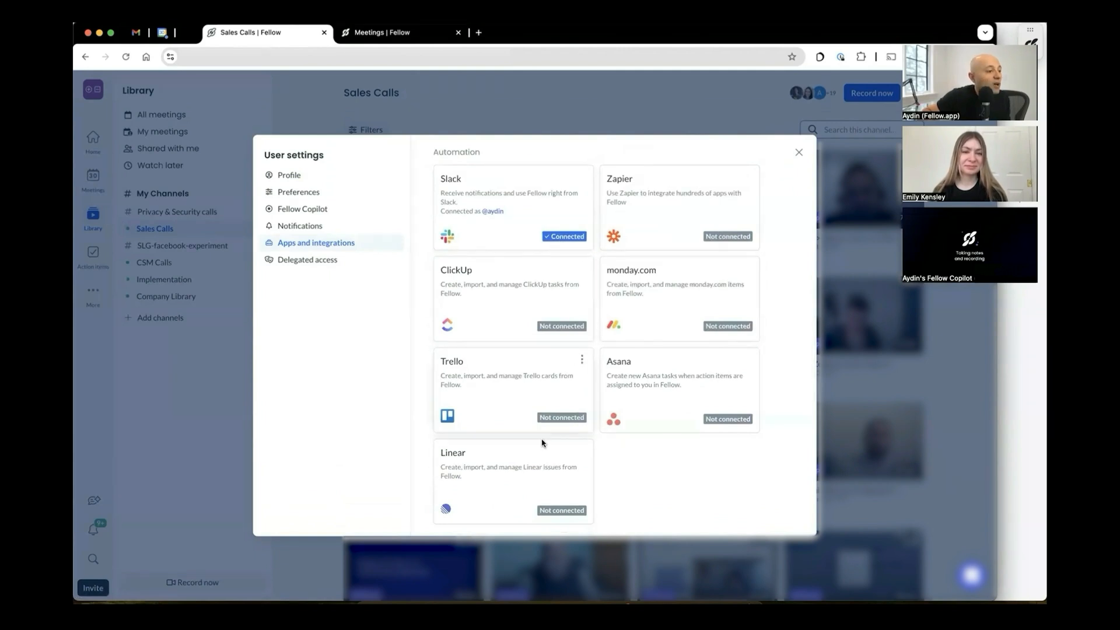
mouse_move(550, 448)
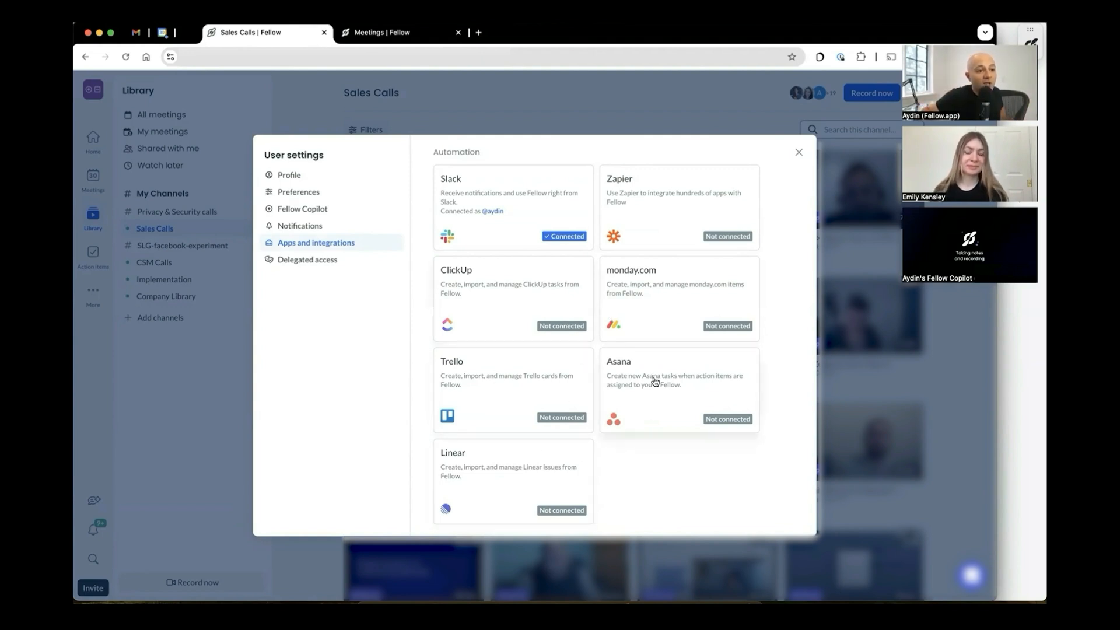
mouse_move(673, 218)
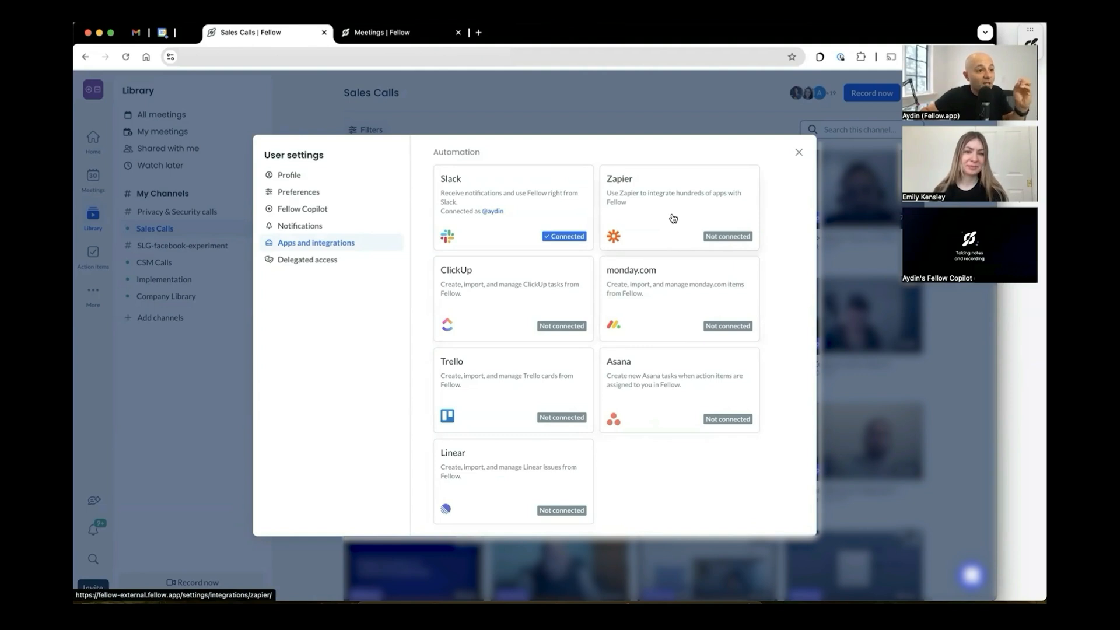
mouse_move(670, 217)
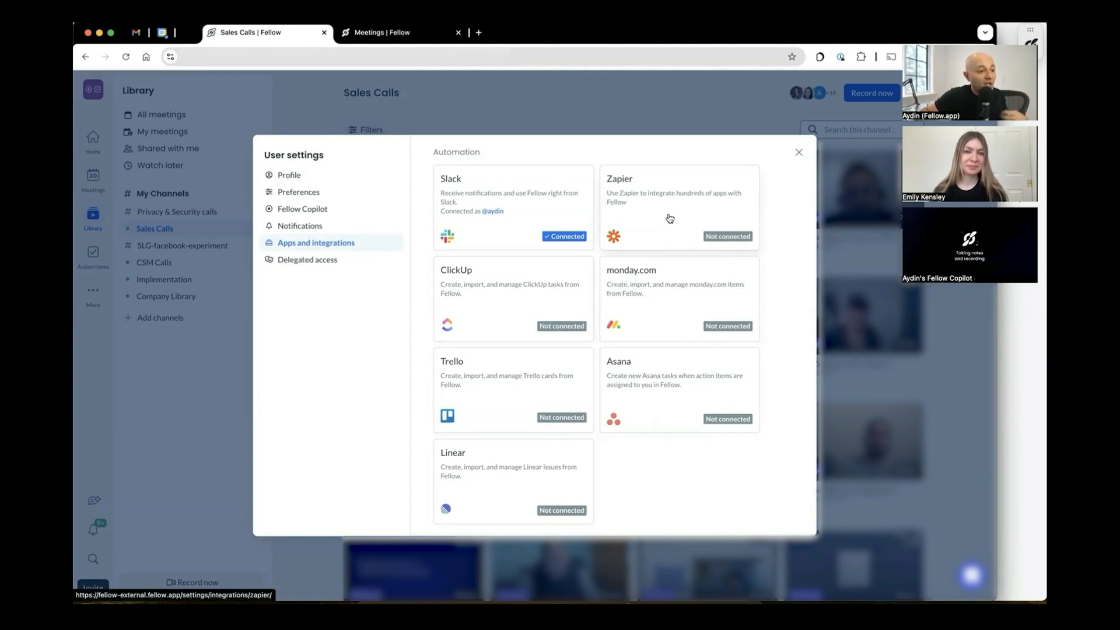
scroll("down", 3)
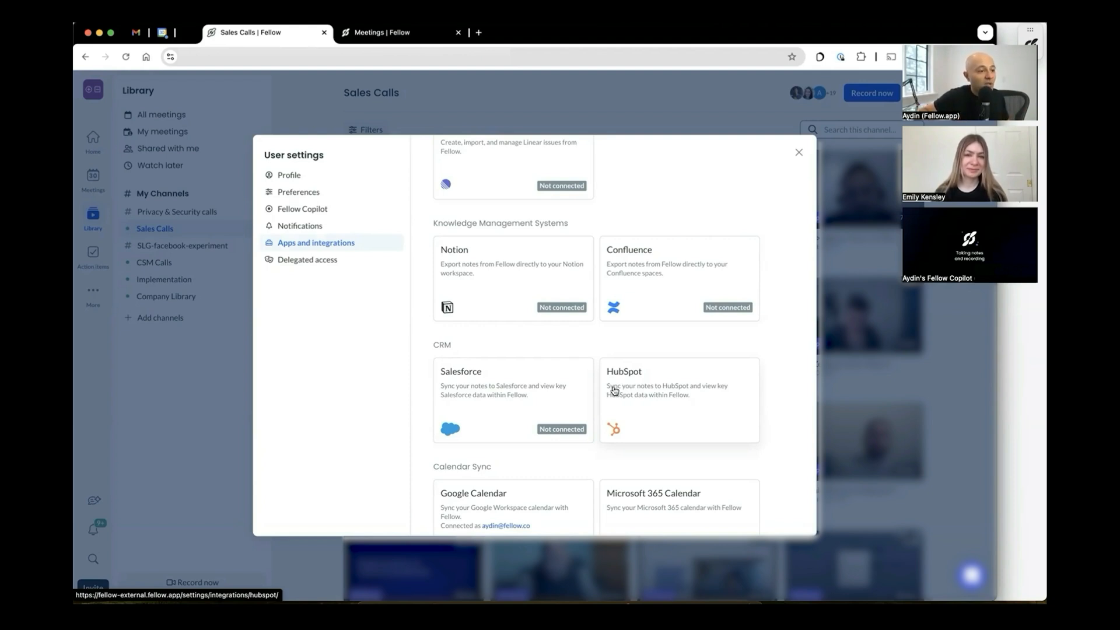
scroll("down", 3)
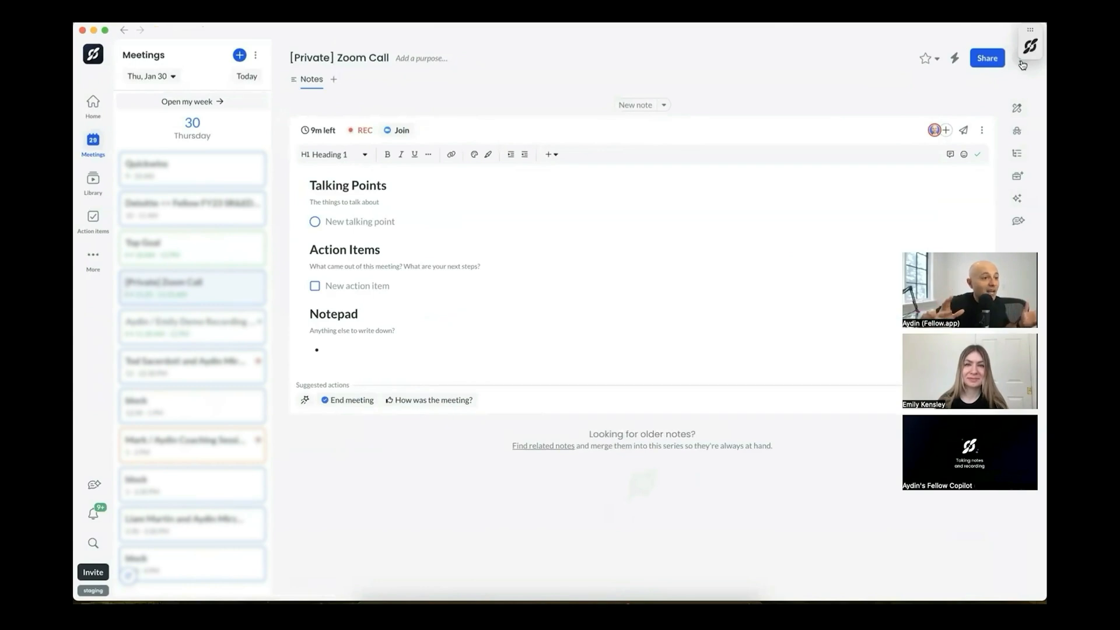
mouse_move(1021, 69)
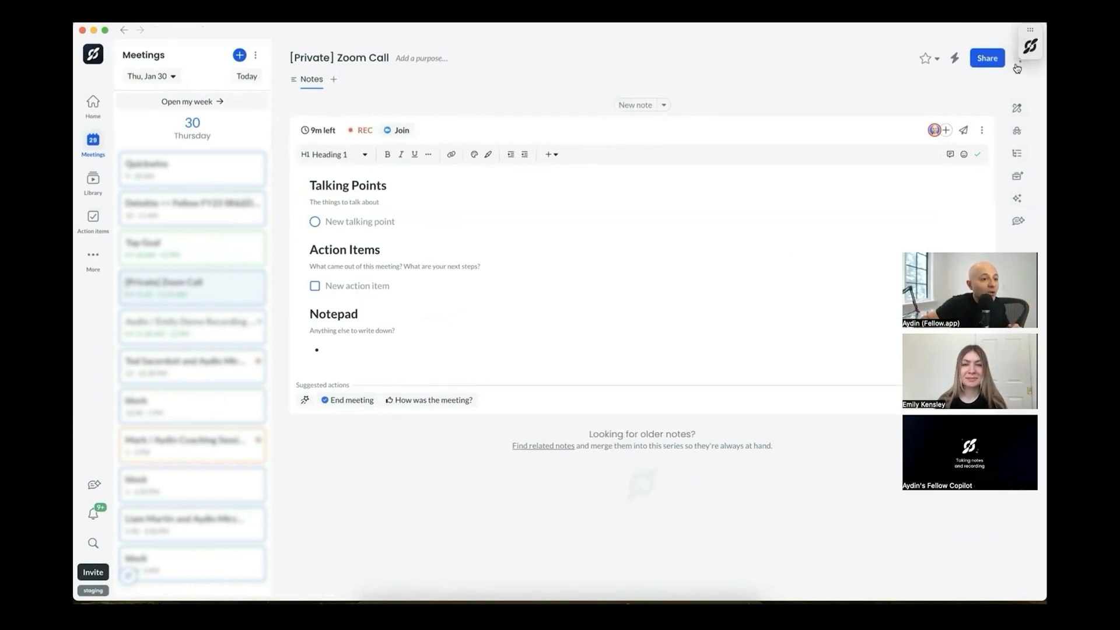
- Switch the [Private] Zoom Call notes into companion mode from the more-options menu
left_click(1016, 59)
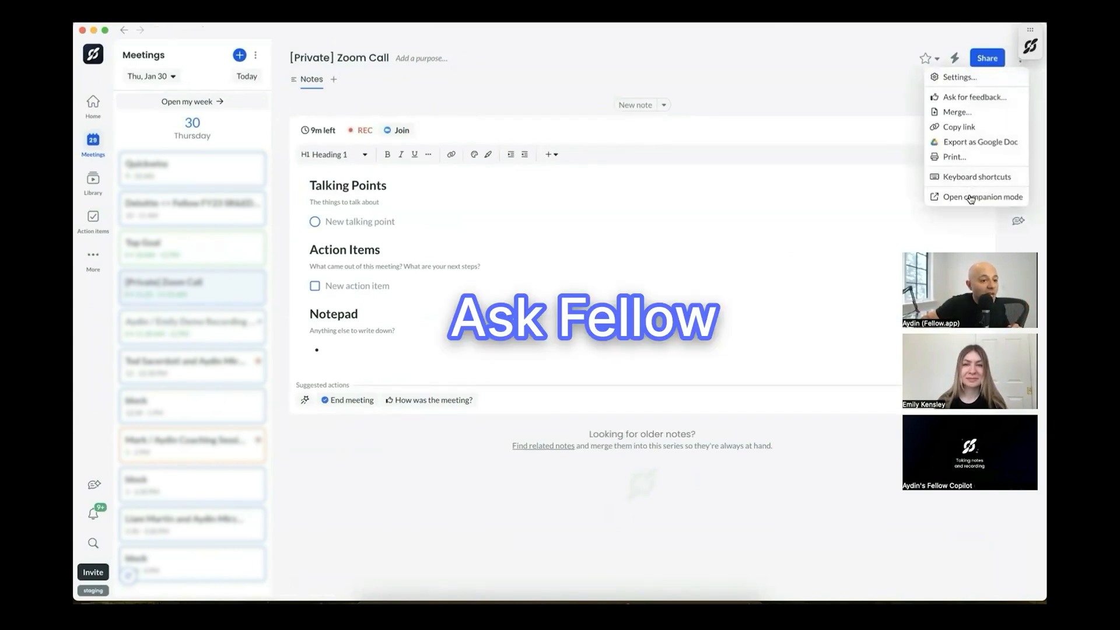
left_click(982, 196)
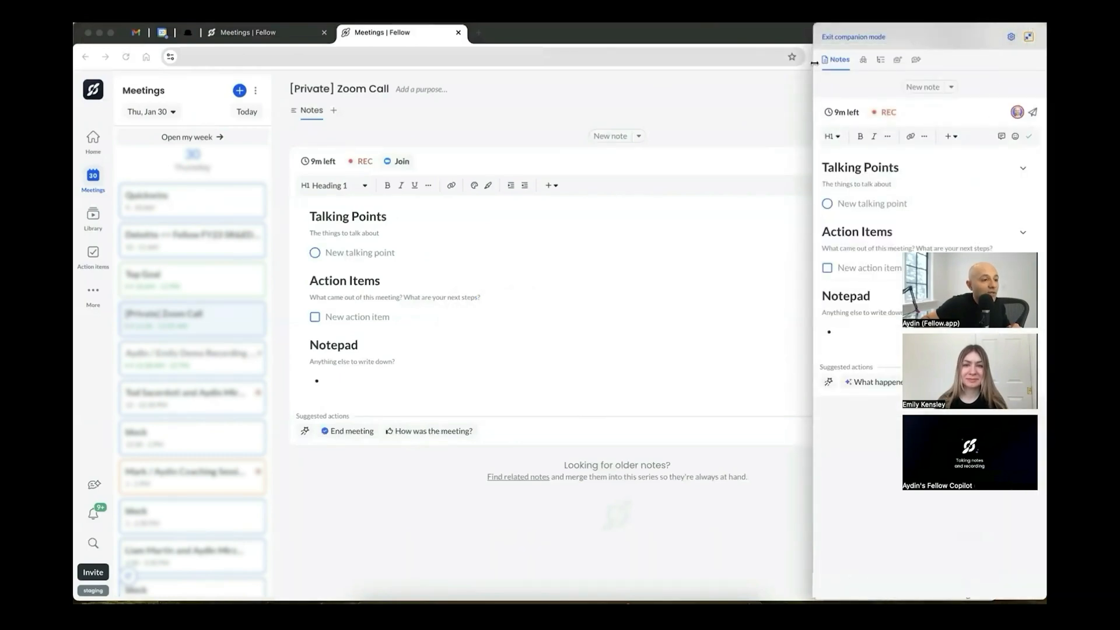
mouse_move(977, 80)
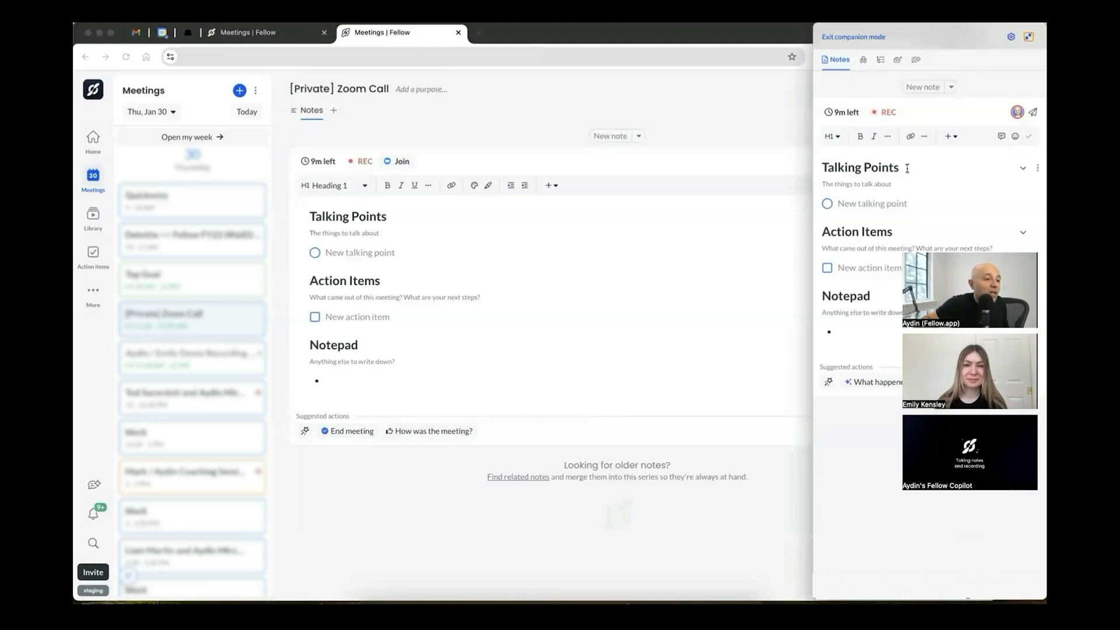
- Add the Discussion talking point in the companion panel and check it off as done
left_click(886, 112)
type("D")
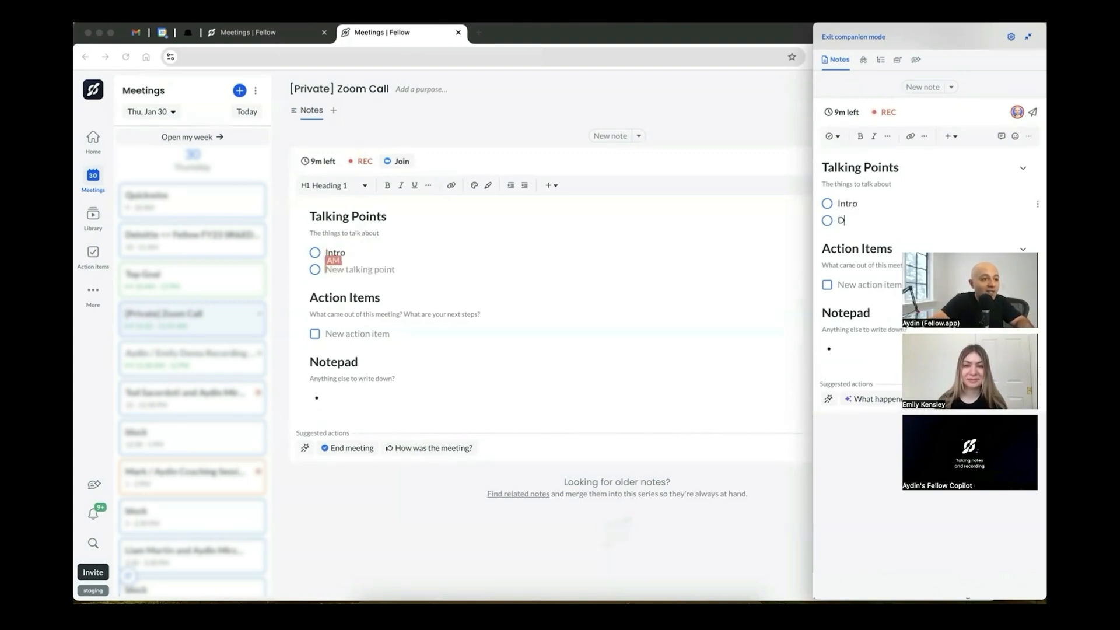
type("iscussion")
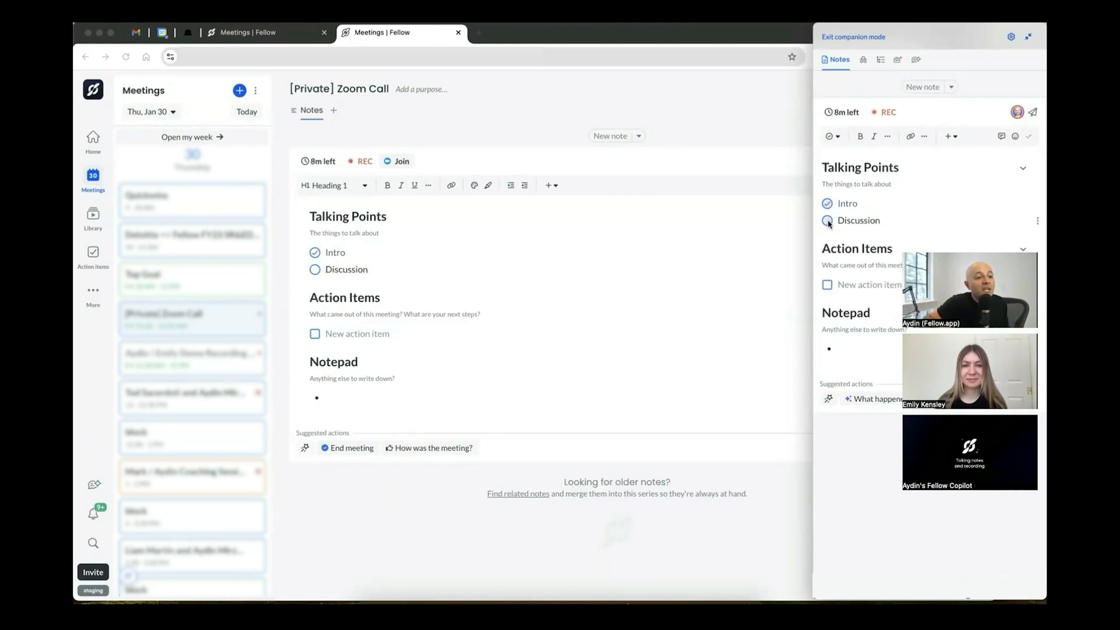
left_click(826, 221)
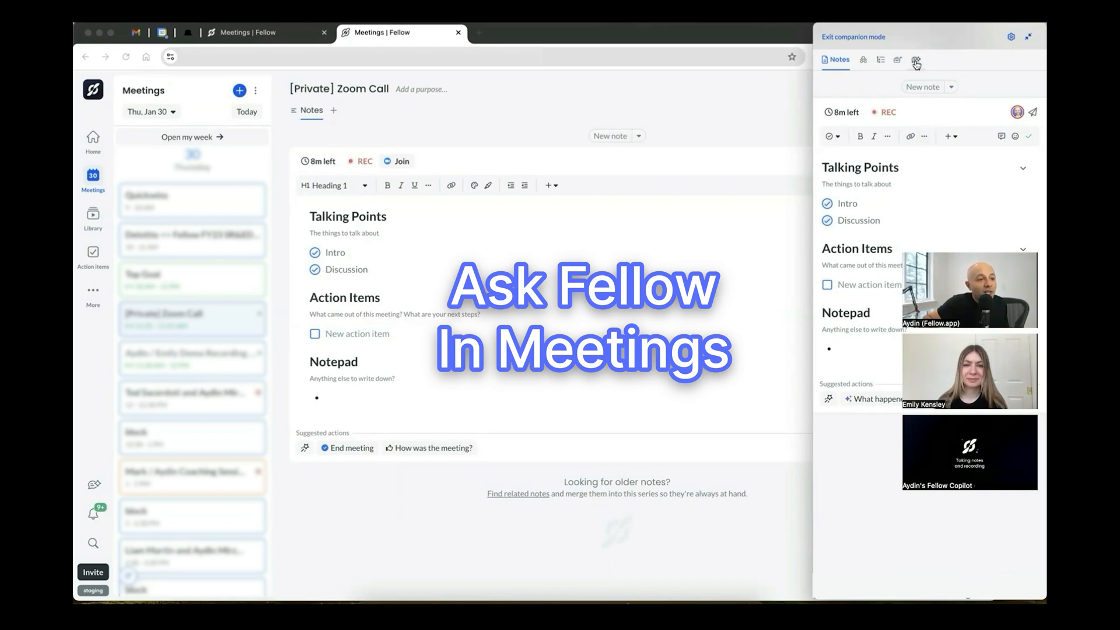
- Ask Fellow Copilot 'What has happened in this meeting?' from its suggestions
left_click(914, 61)
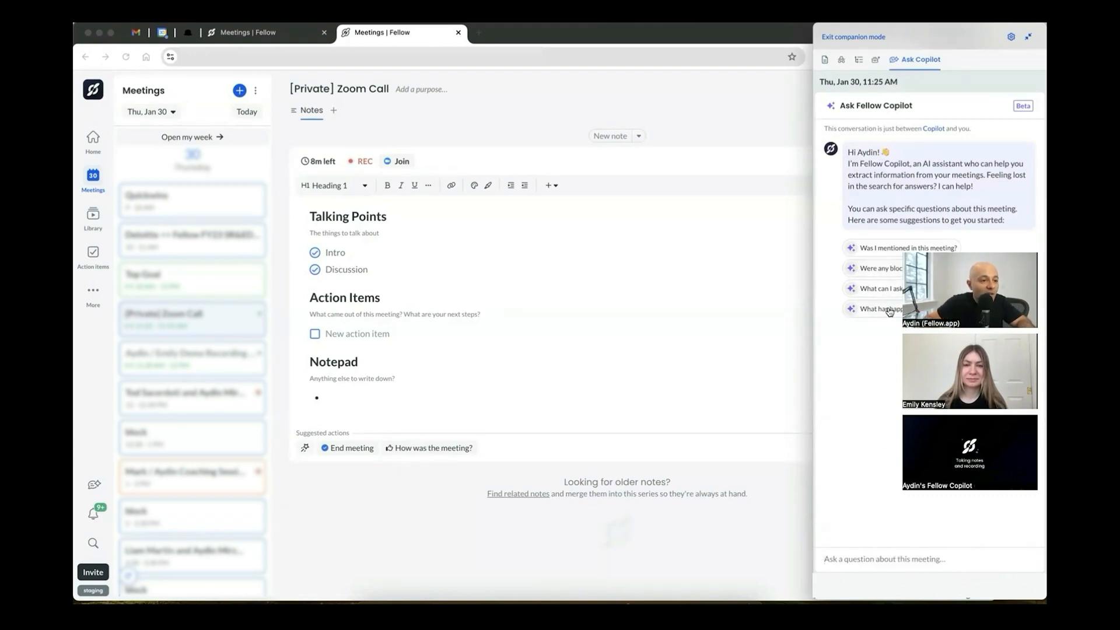
left_click(883, 307)
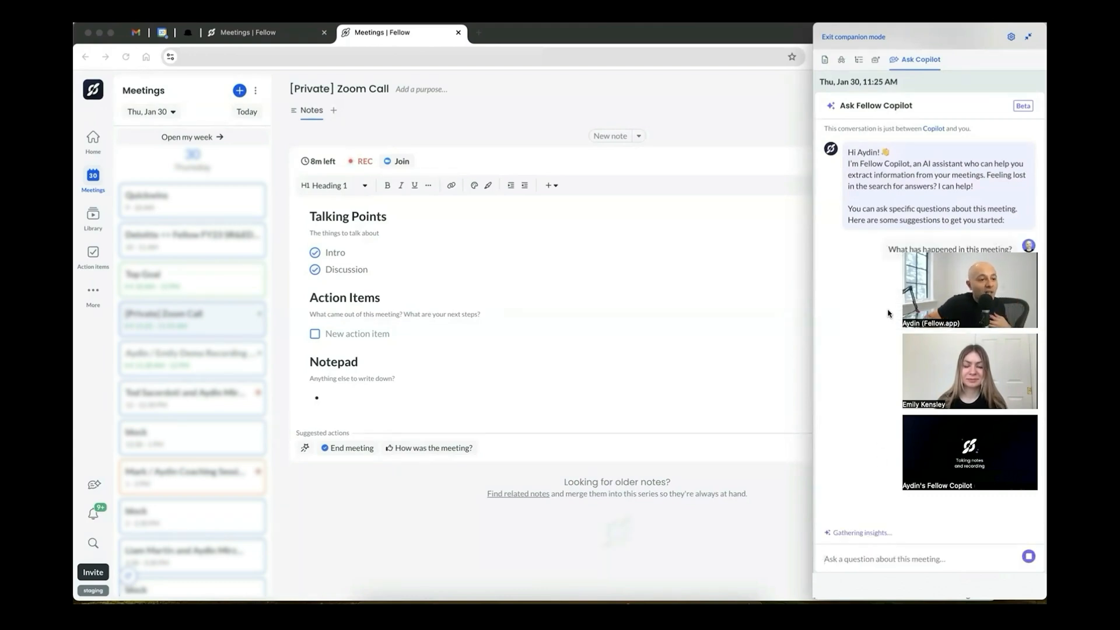